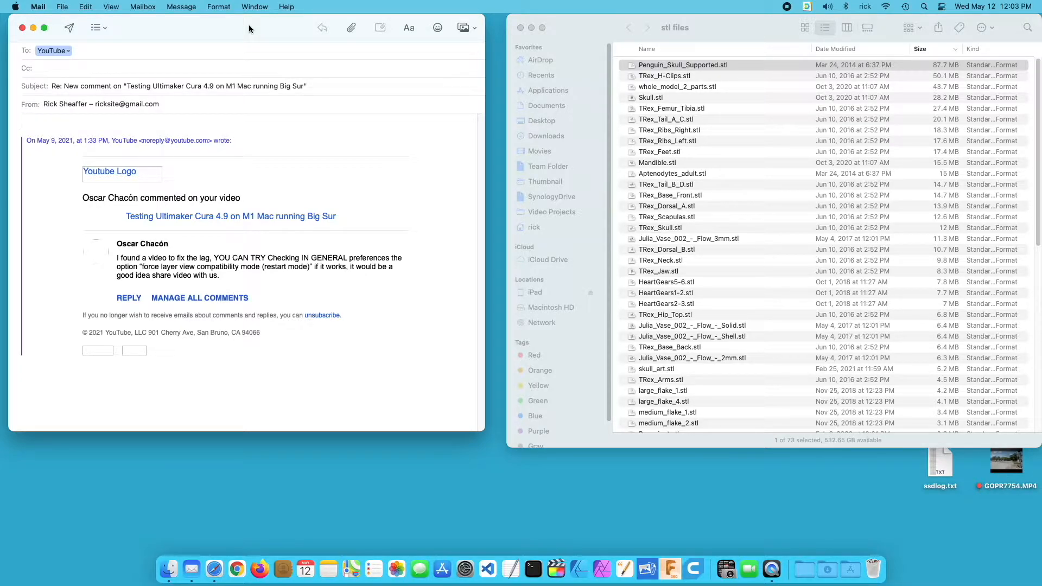
# Open Penguin_Skull_Supported.stl from Finder with Ultimaker Cura (default)
pyautogui.rightClick(682, 65)
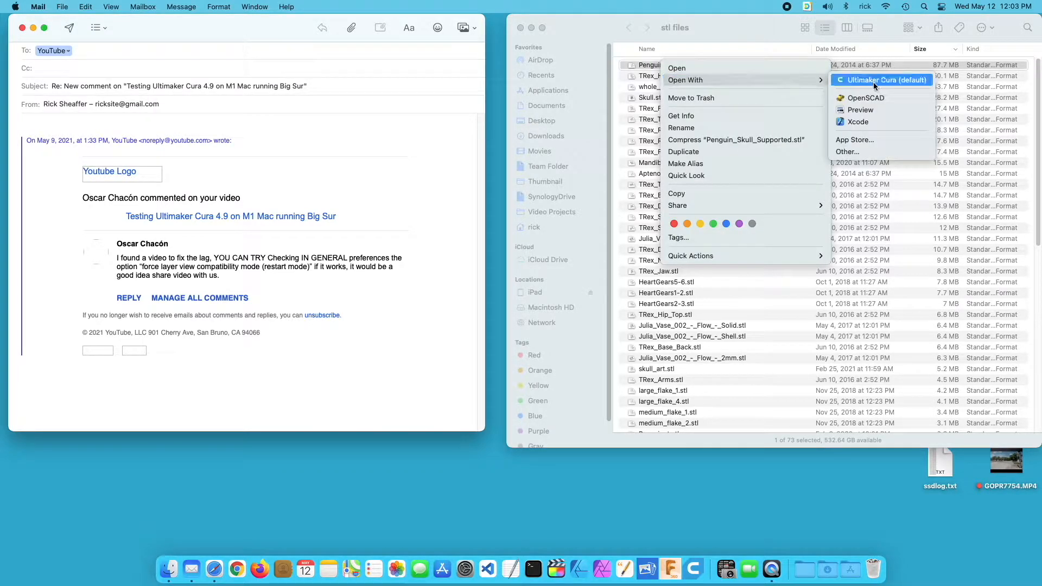
pyautogui.click(881, 80)
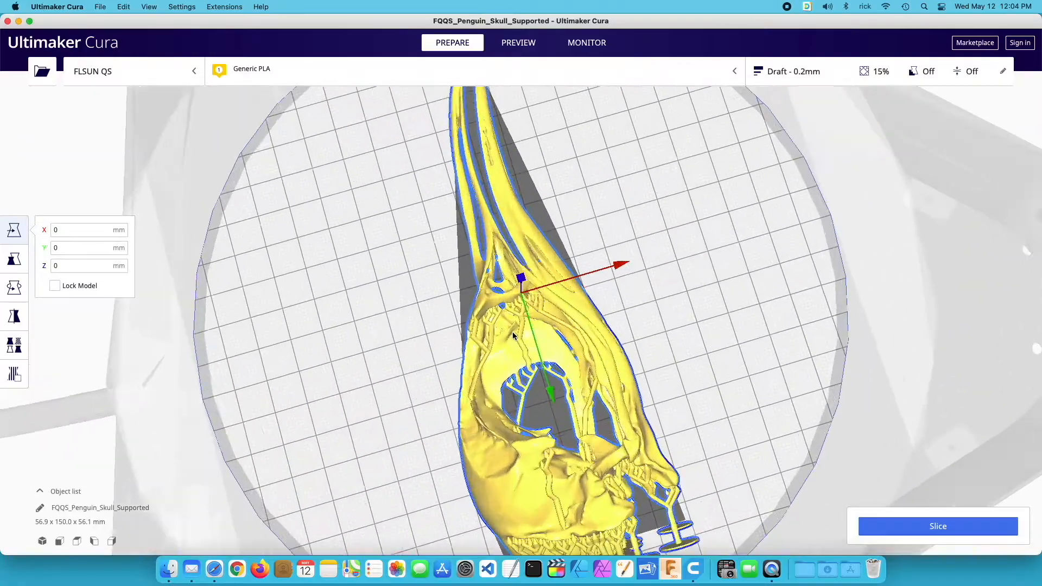
# Orbit the skull on the build plate, then slice it (3 h 44 min, 25 g)
pyautogui.moveTo(518, 332); pyautogui.dragTo(522, 365)
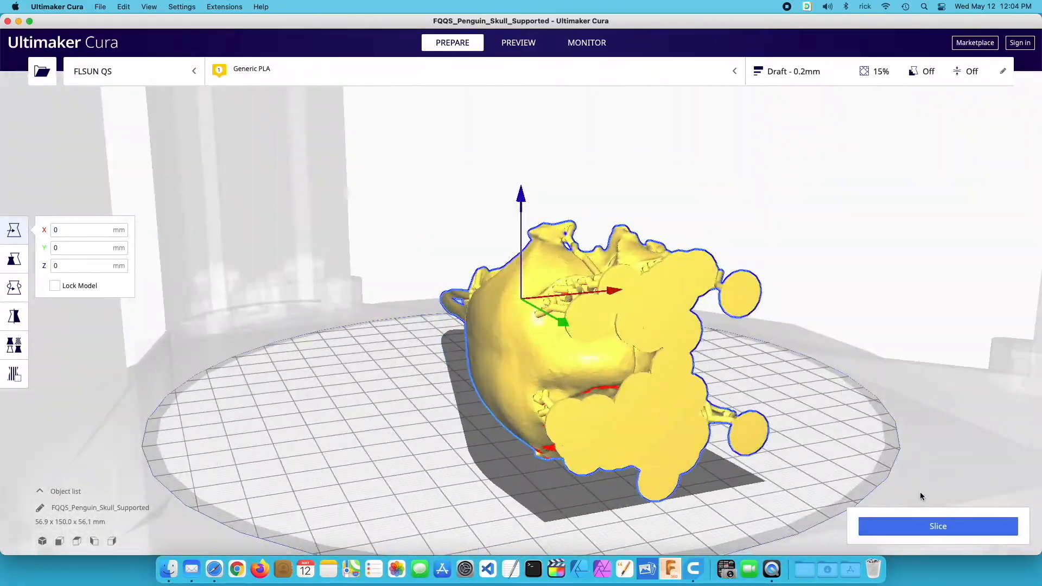
pyautogui.click(938, 526)
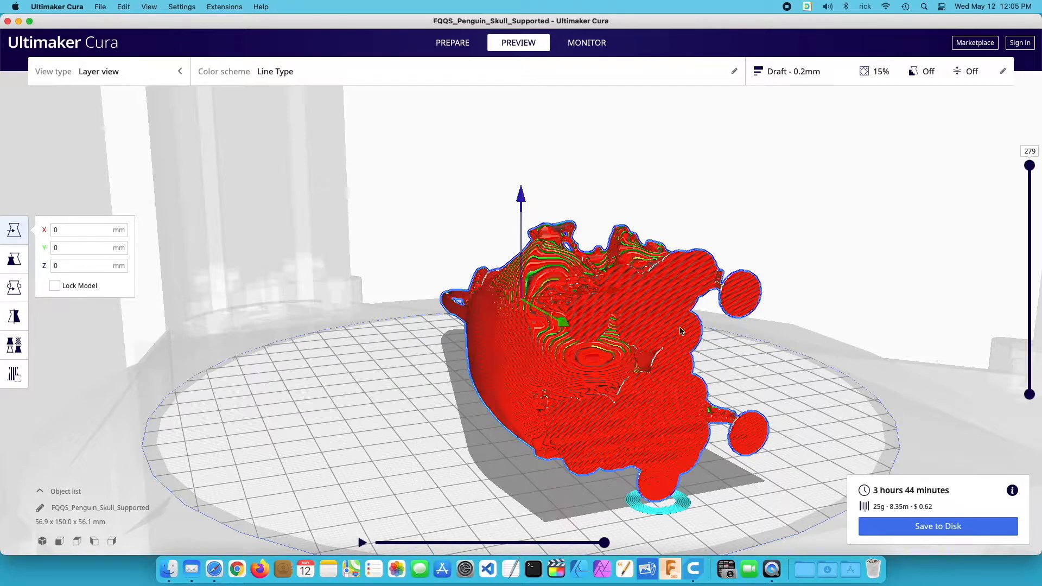
pyautogui.moveTo(681, 331); pyautogui.dragTo(623, 370)
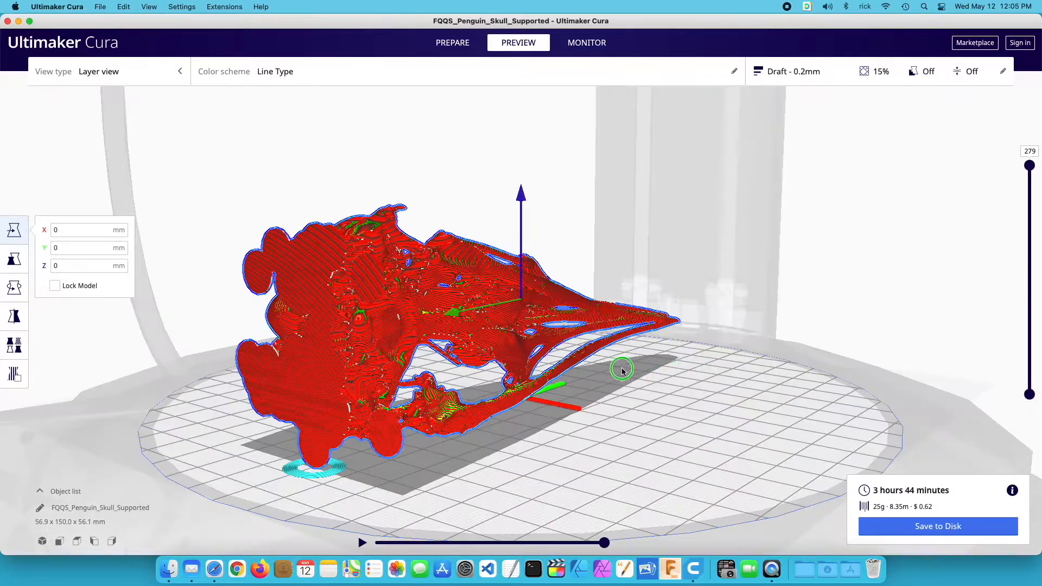
pyautogui.moveTo(623, 370); pyautogui.dragTo(524, 353)
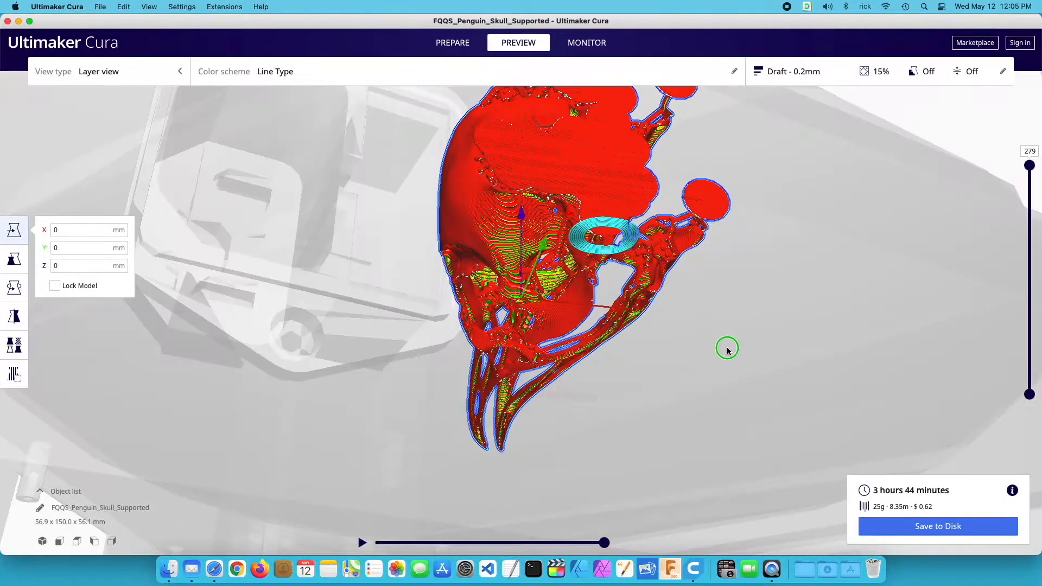
pyautogui.moveTo(728, 350); pyautogui.dragTo(443, 381)
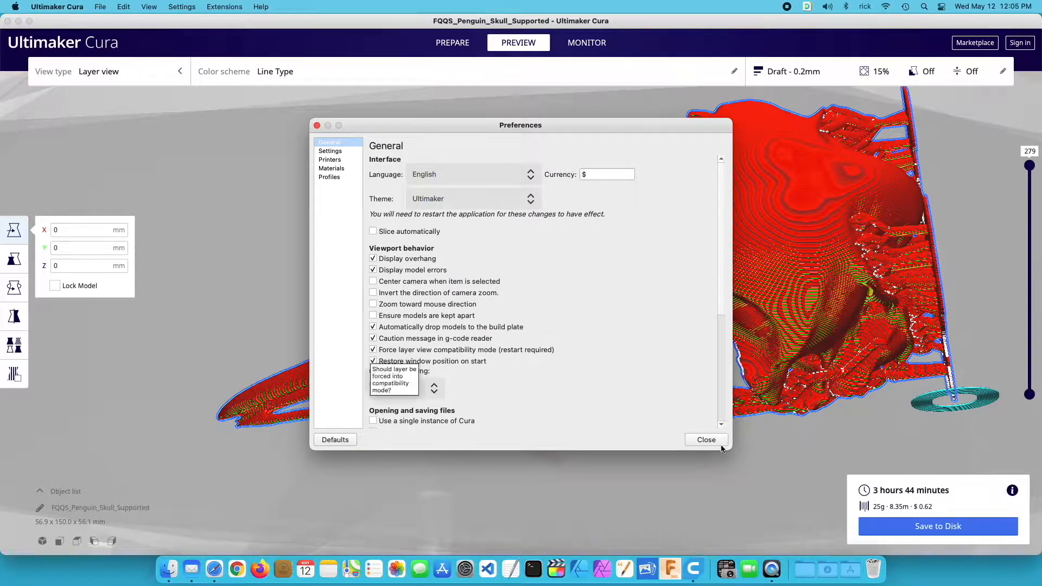
# Close Preferences with 'Force layer view compatibility mode' checked
pyautogui.click(707, 440)
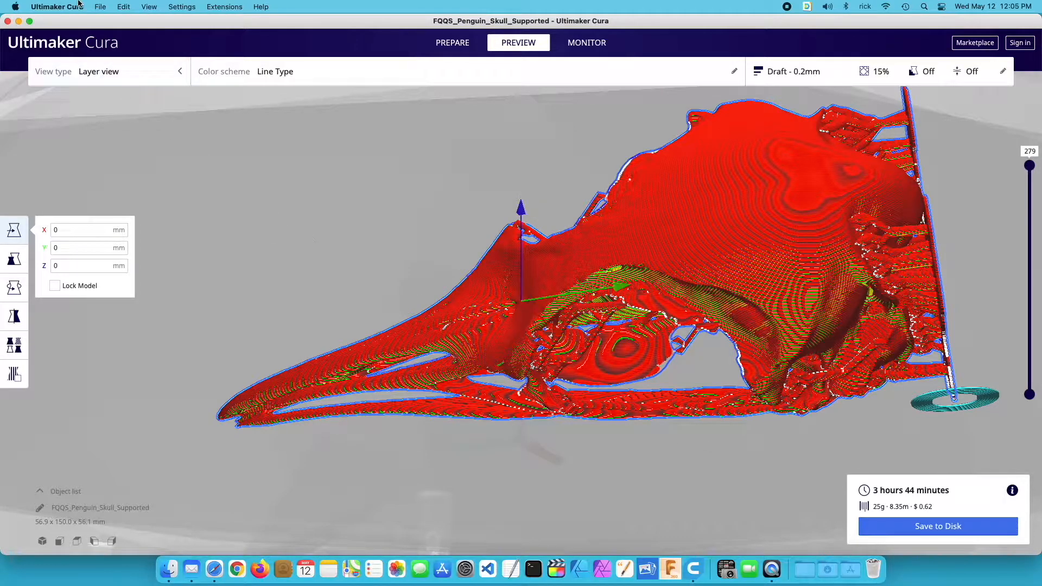
pyautogui.moveTo(91, 119)
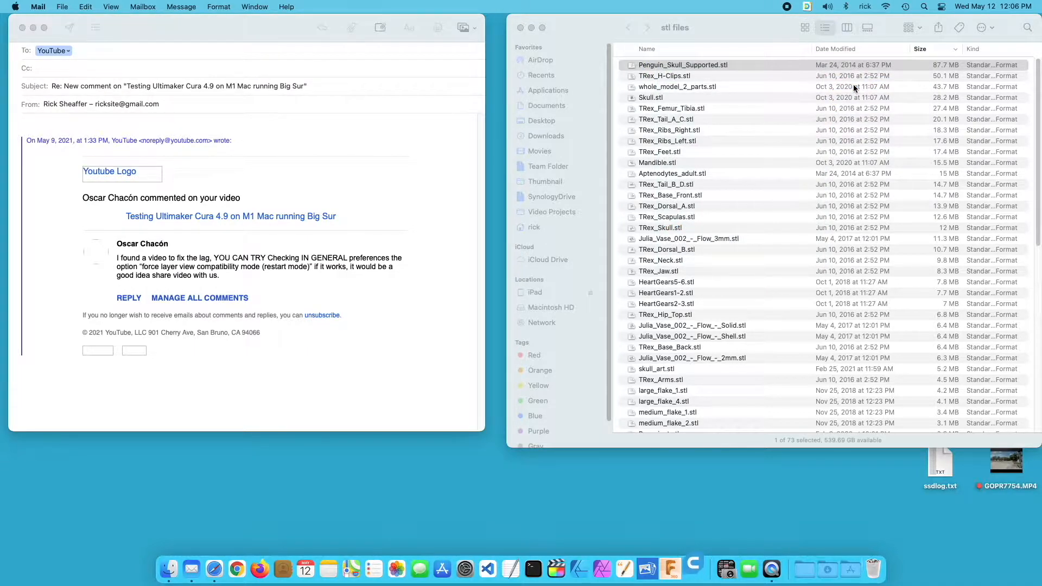
# Reload Penguin_Skull_Supported.stl in the restarted Cura
pyautogui.click(694, 568)
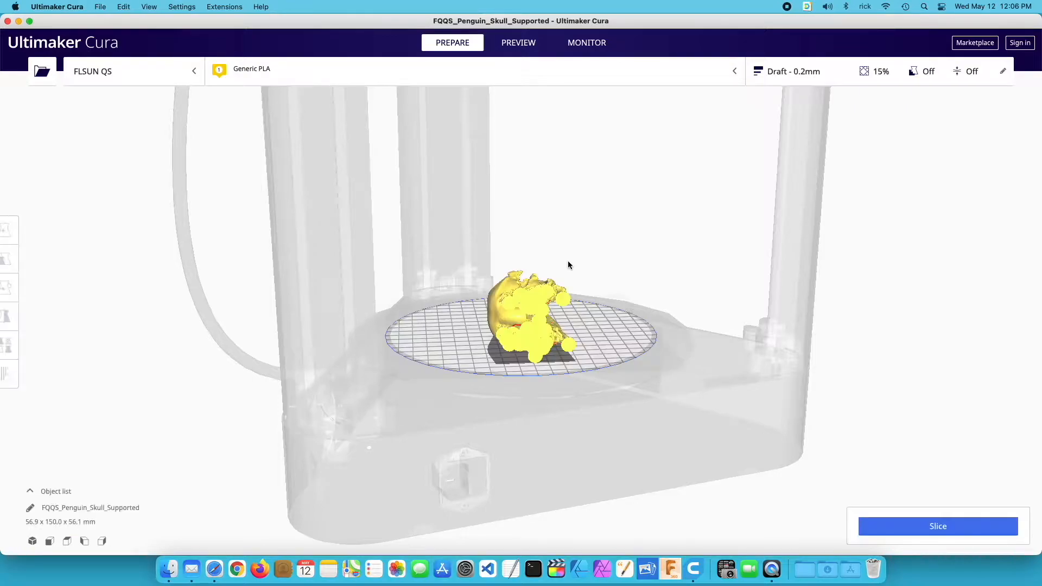
# Slice the reloaded skull again for the compatibility-mode layer preview
pyautogui.click(938, 526)
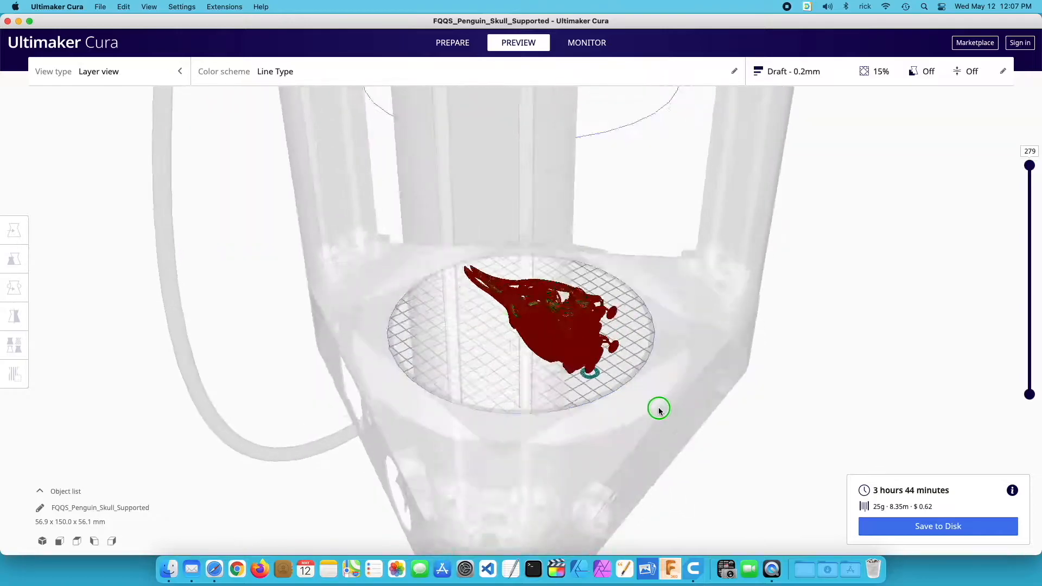
# Orbit the compatibility-mode preview from many angles, then disable forced compatibility mode
pyautogui.moveTo(660, 409); pyautogui.dragTo(317, 321)
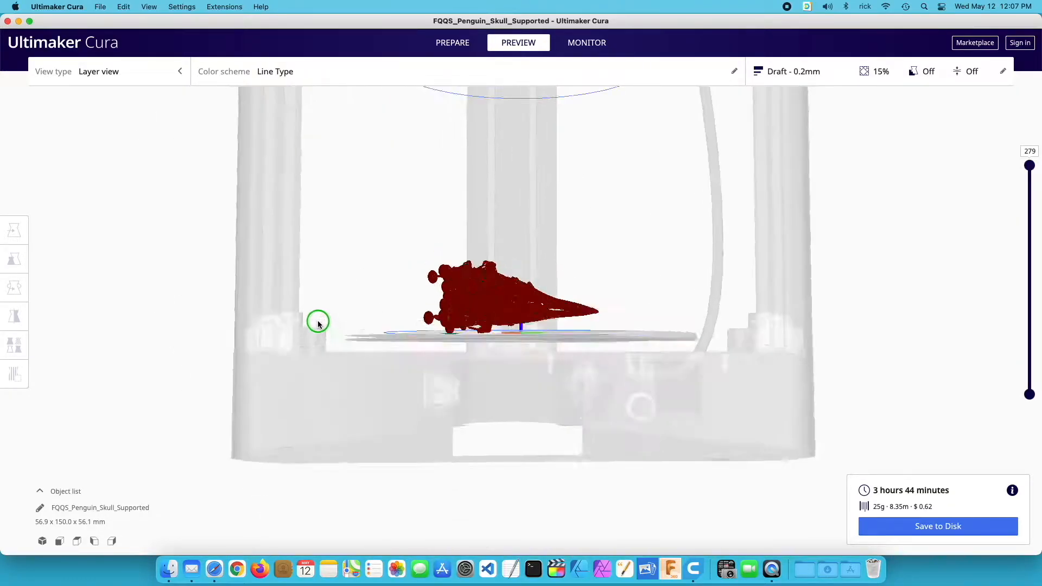
pyautogui.moveTo(317, 322); pyautogui.dragTo(487, 310)
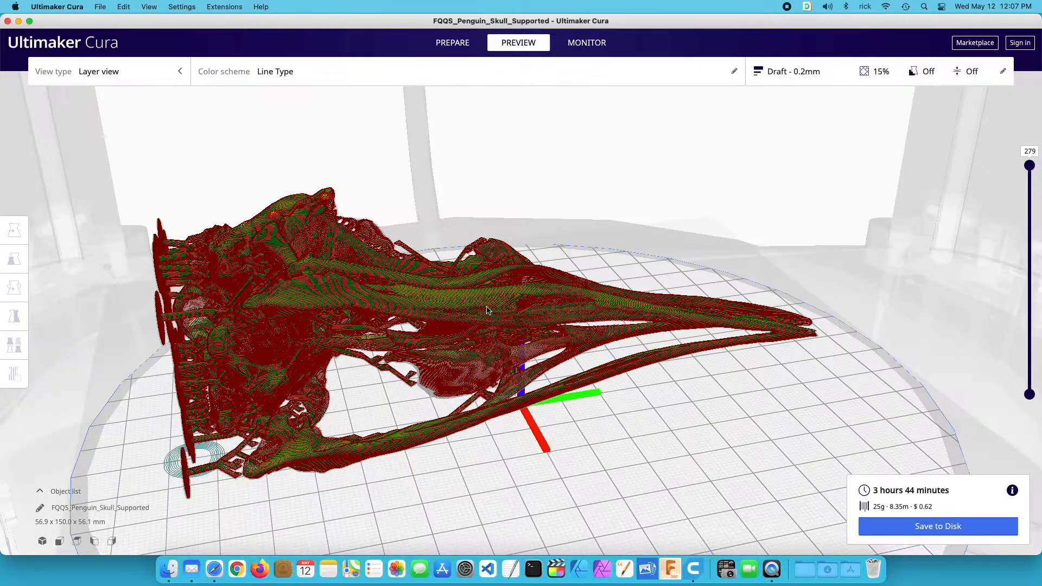
pyautogui.moveTo(486, 311); pyautogui.dragTo(804, 278)
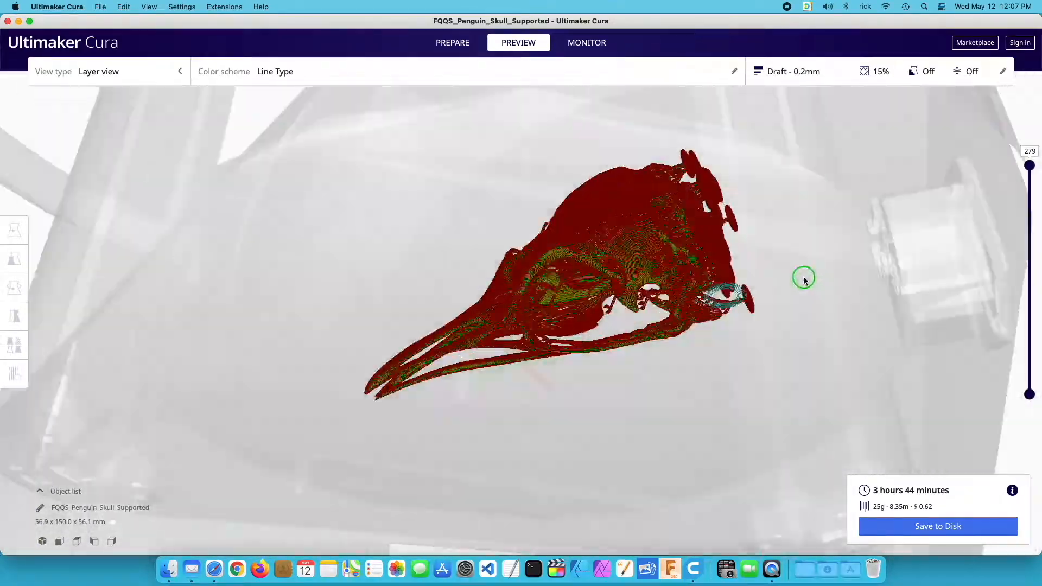
pyautogui.moveTo(803, 279); pyautogui.dragTo(809, 320)
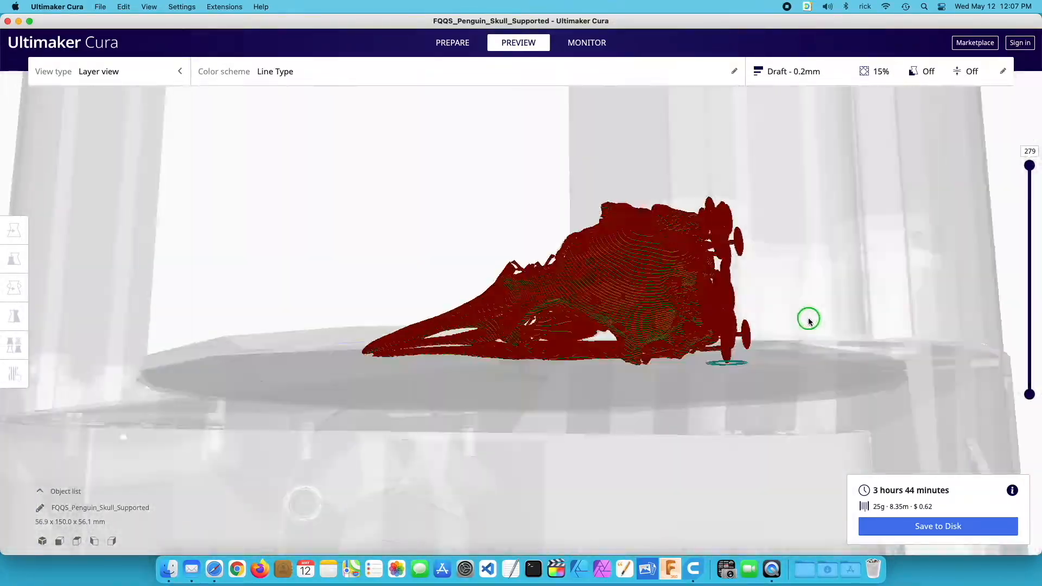
pyautogui.moveTo(808, 320); pyautogui.dragTo(543, 437)
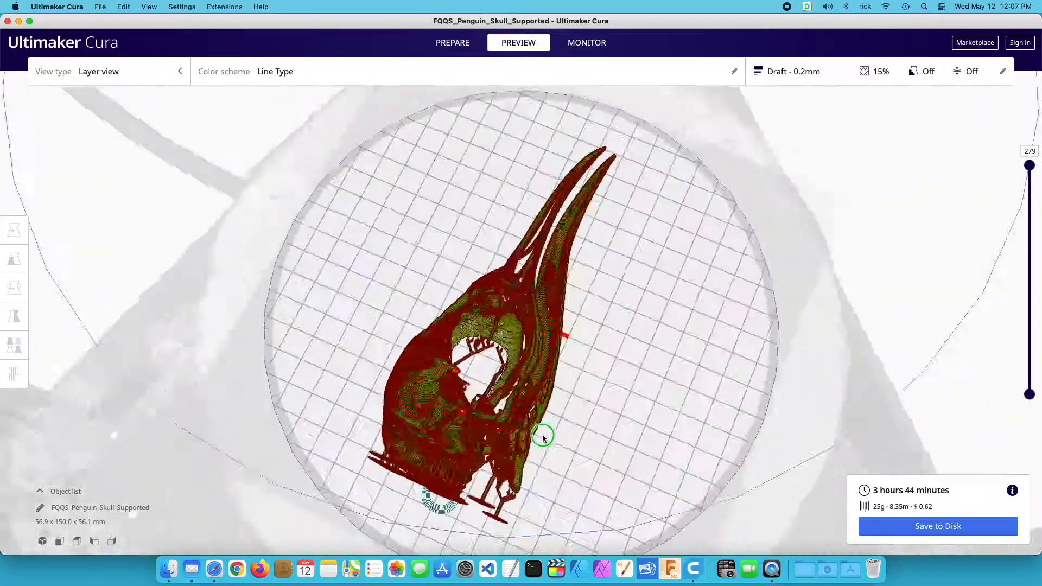
pyautogui.moveTo(542, 437); pyautogui.dragTo(525, 352)
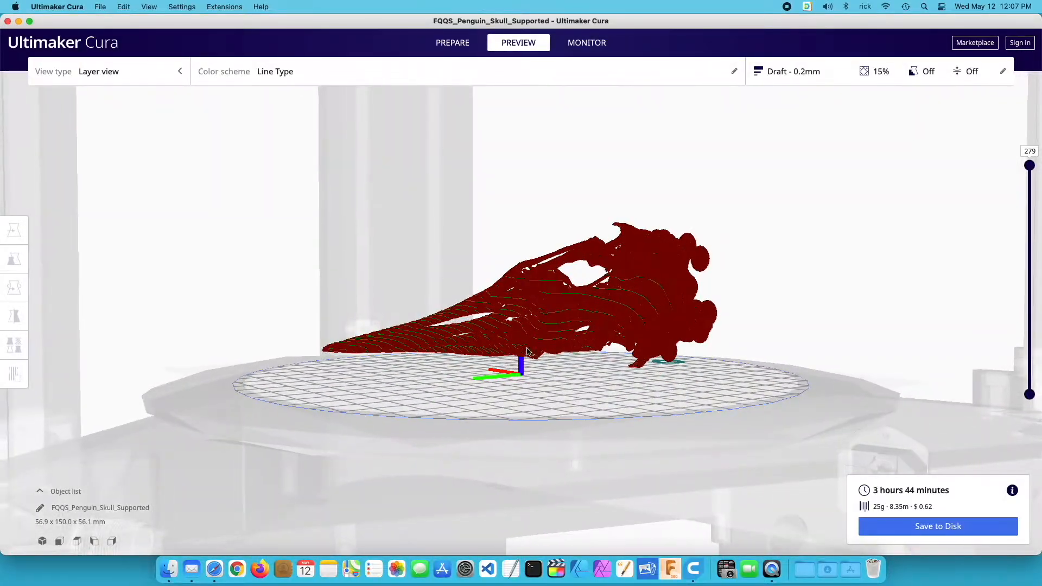
pyautogui.moveTo(528, 353); pyautogui.dragTo(573, 366)
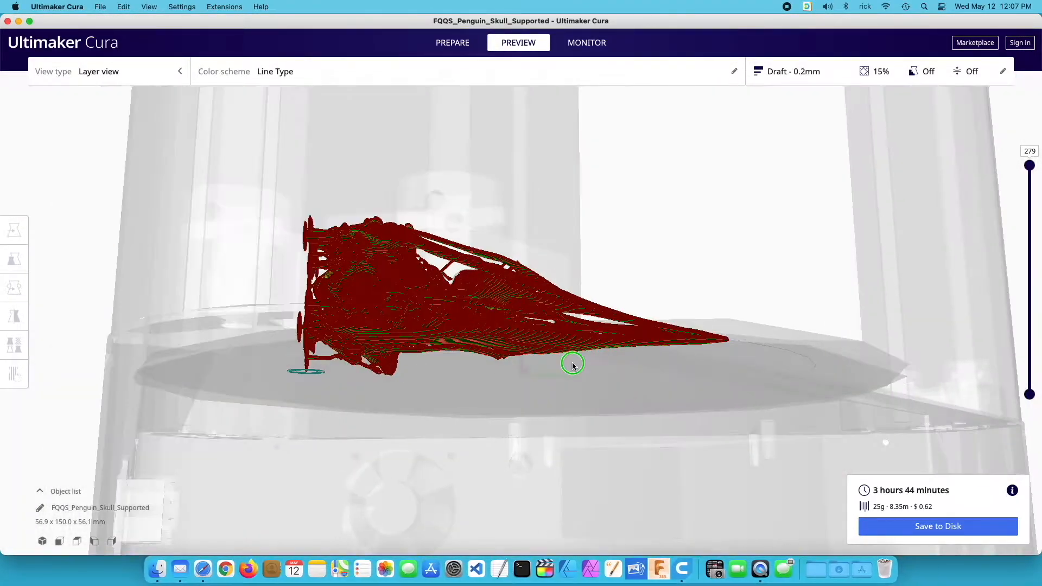
pyautogui.moveTo(573, 365); pyautogui.dragTo(683, 246)
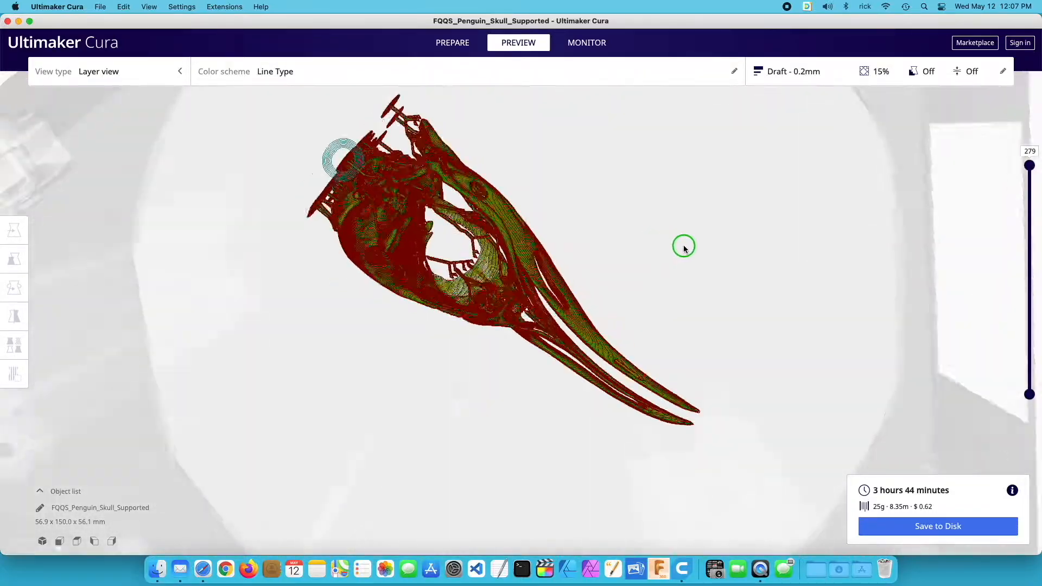
pyautogui.moveTo(683, 248); pyautogui.dragTo(332, 321)
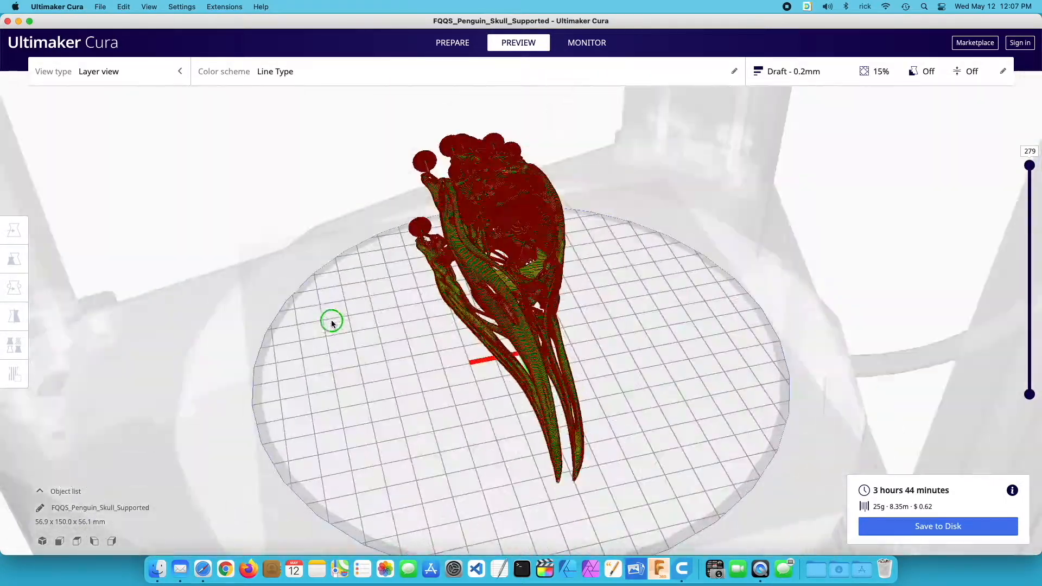
pyautogui.moveTo(333, 322); pyautogui.dragTo(700, 372)
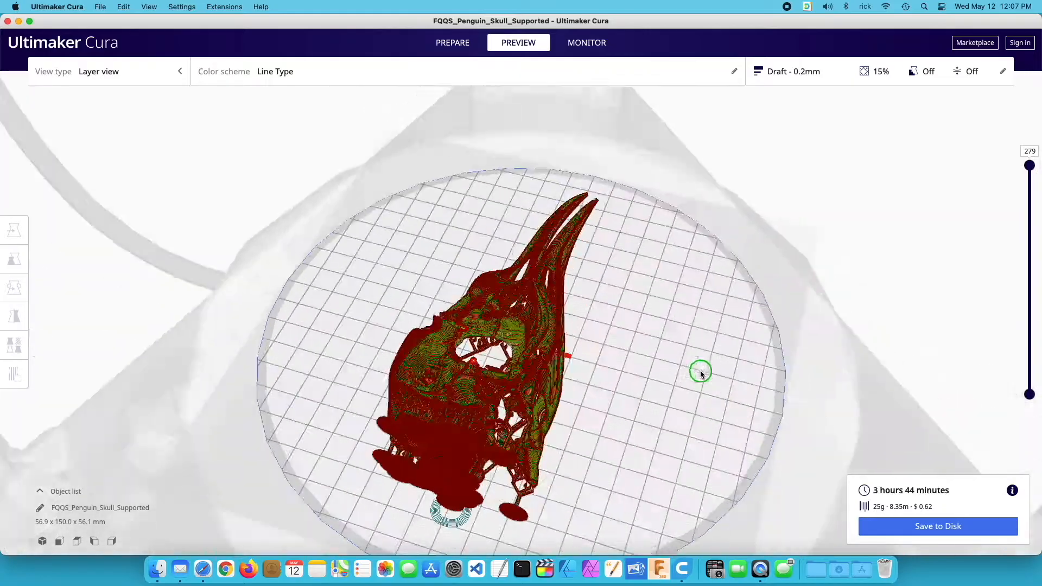
pyautogui.moveTo(699, 371); pyautogui.dragTo(562, 399)
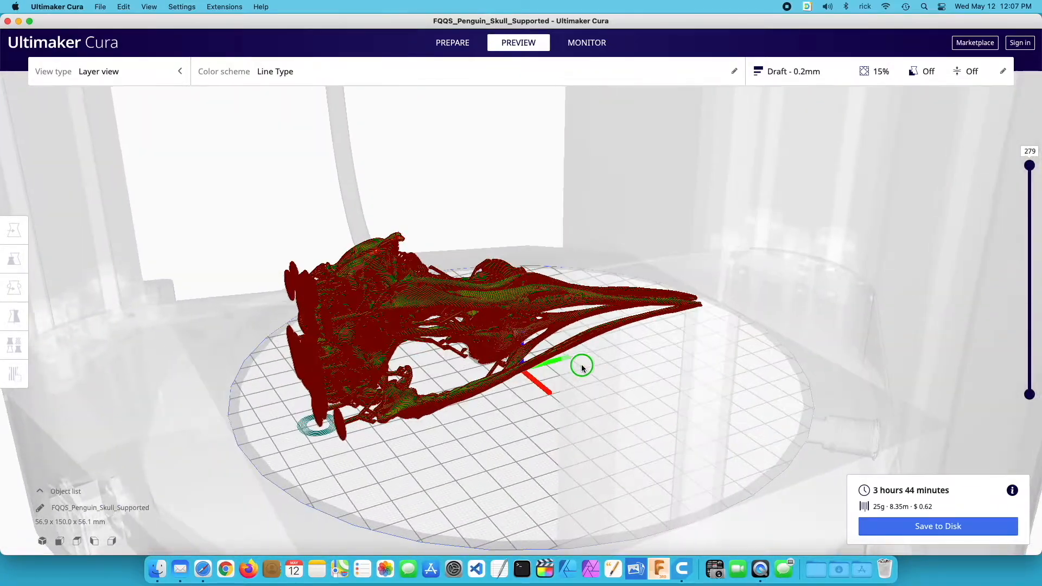
pyautogui.moveTo(582, 365); pyautogui.dragTo(238, 241)
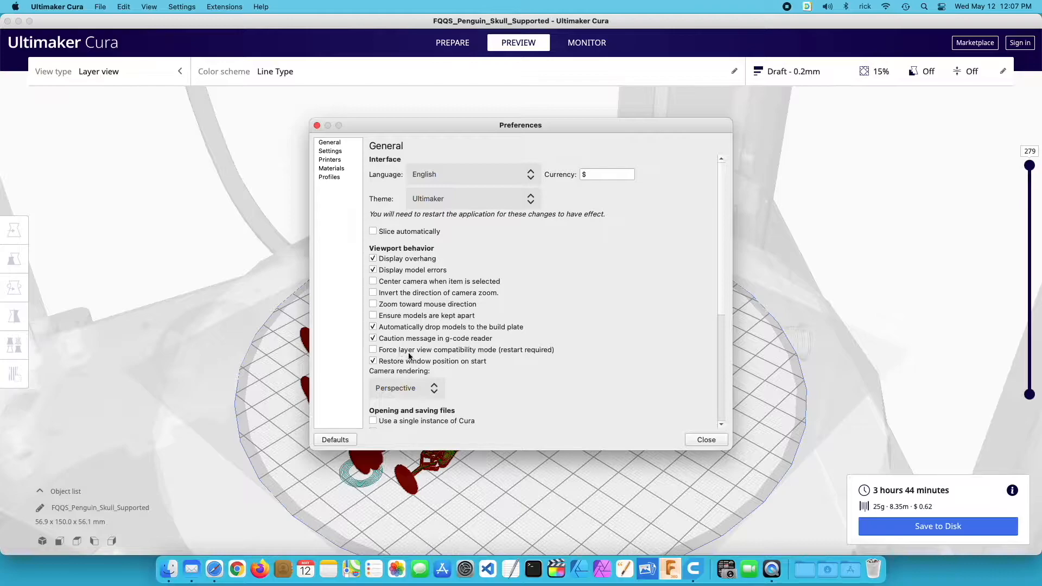
pyautogui.click(56, 7)
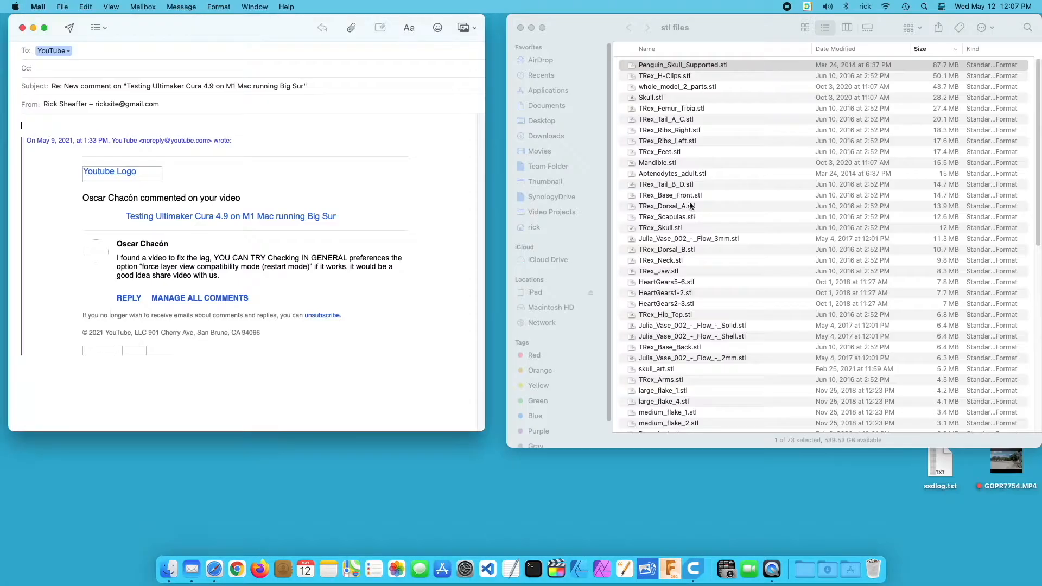
# Bring up the Open With menu for Penguin_Skull_Supported.stl in Finder
pyautogui.rightClick(683, 64)
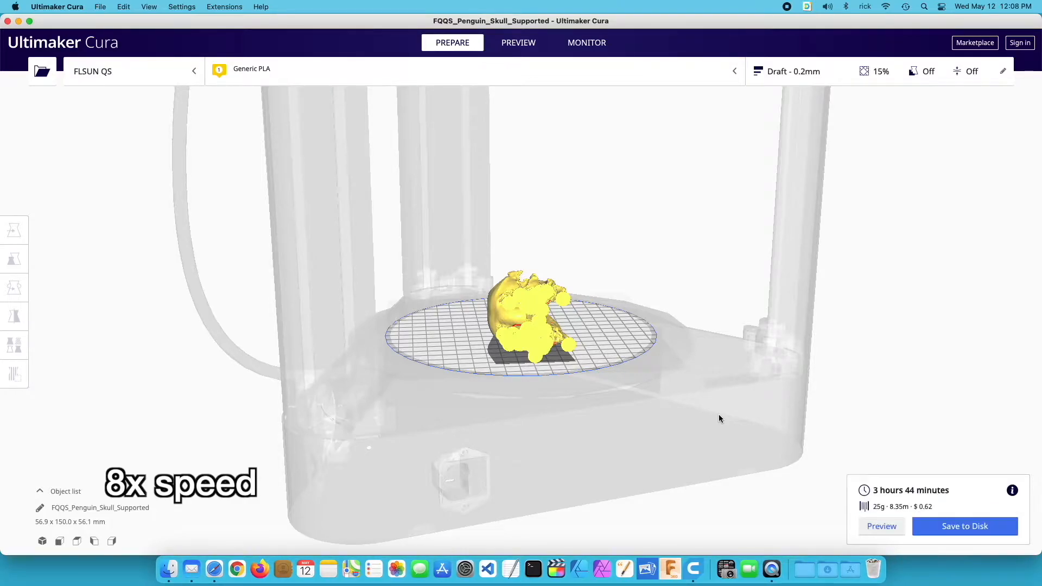
# Orbit the skull's layer preview without compatibility mode, then return to the Mail reply
pyautogui.click(519, 42)
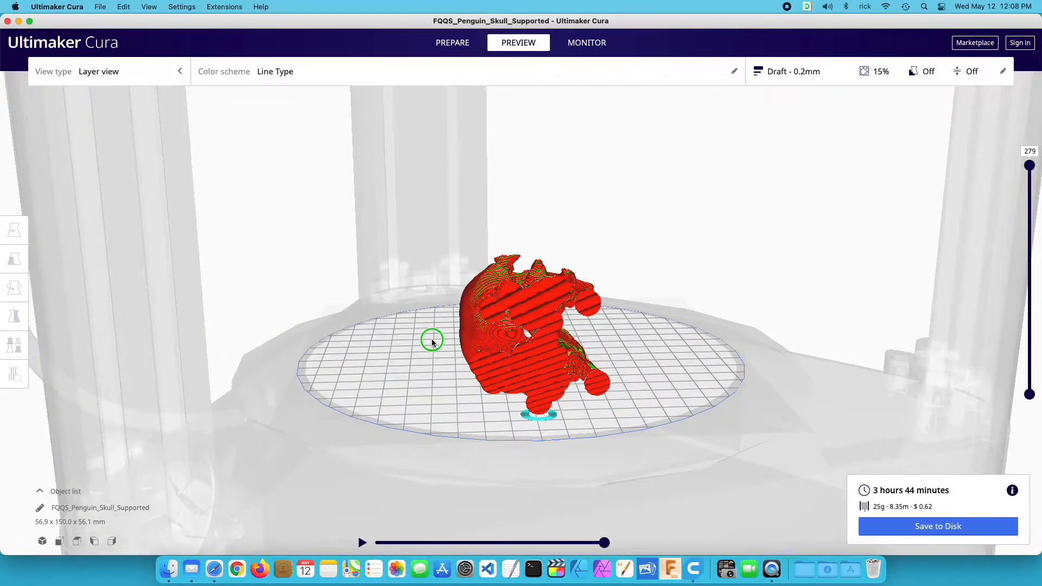
pyautogui.moveTo(432, 341); pyautogui.dragTo(358, 342)
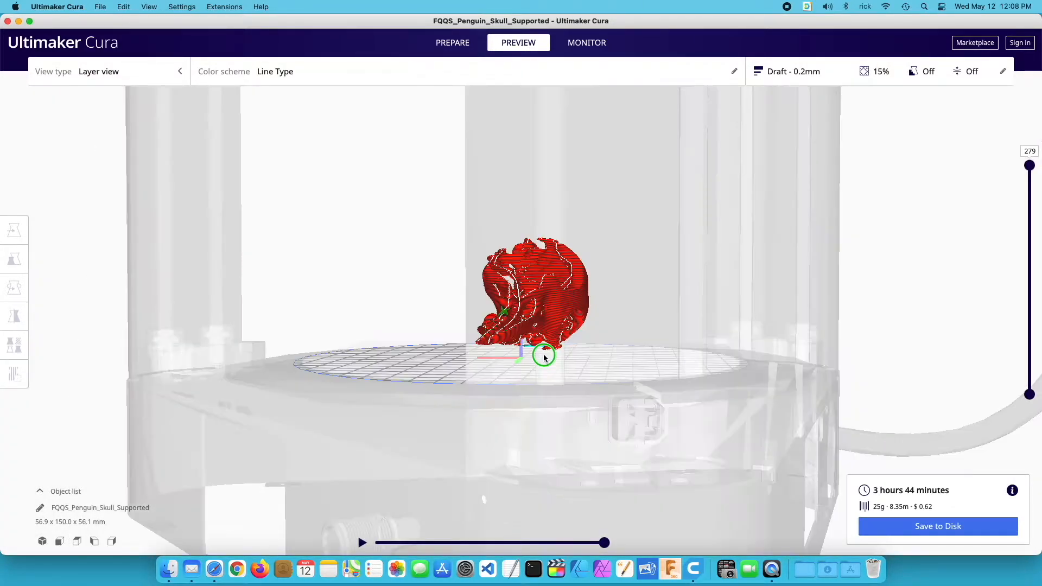
pyautogui.click(191, 568)
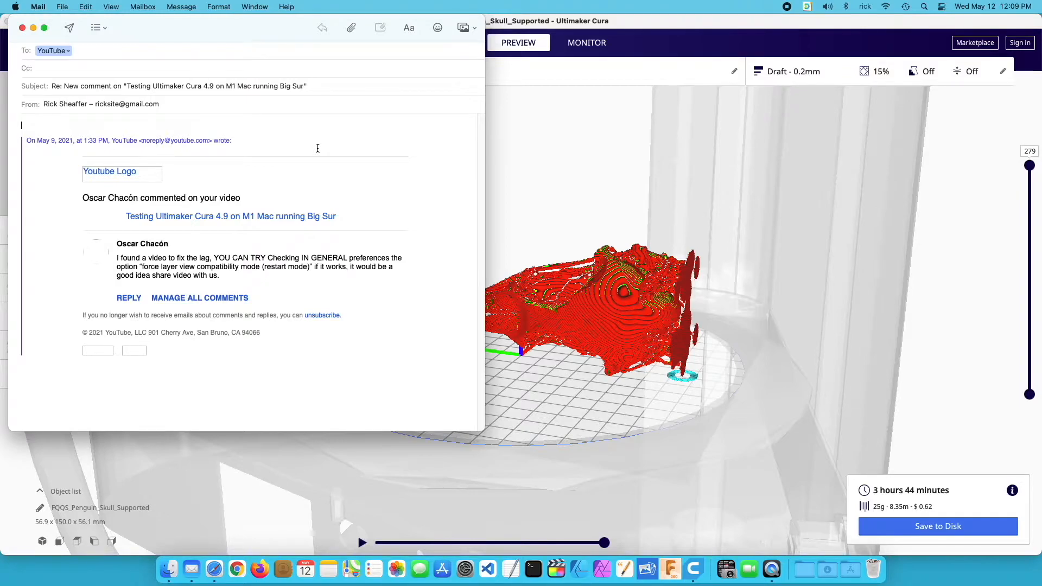